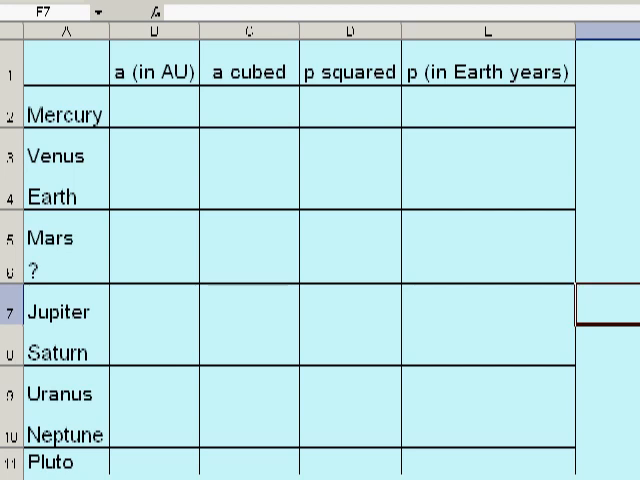
Step: Enter distances 0.4, 0.7, 1, 1.52, 5.2, 9.5, 19, 30, 40 AU in column B
{"action": "left_click", "coordinate": [152, 110]}
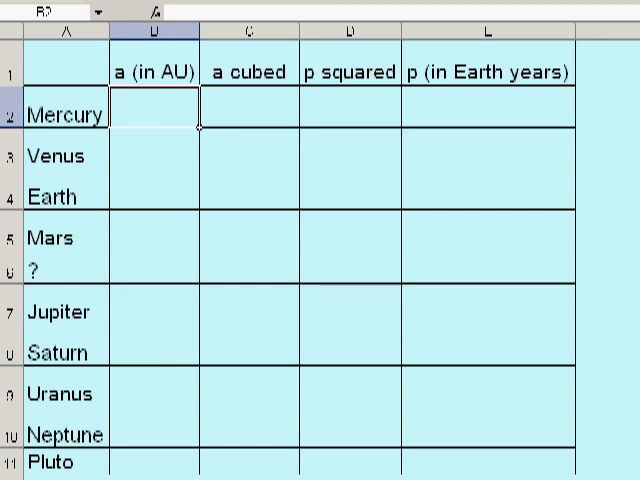
{"action": "type", "text": "0.7"}
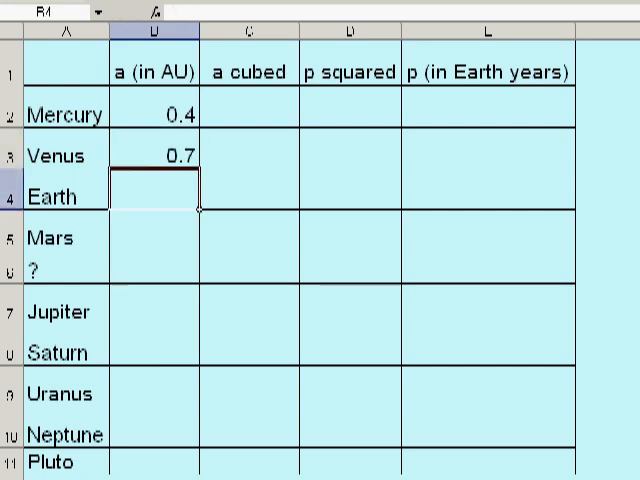
{"action": "type", "text": "1"}
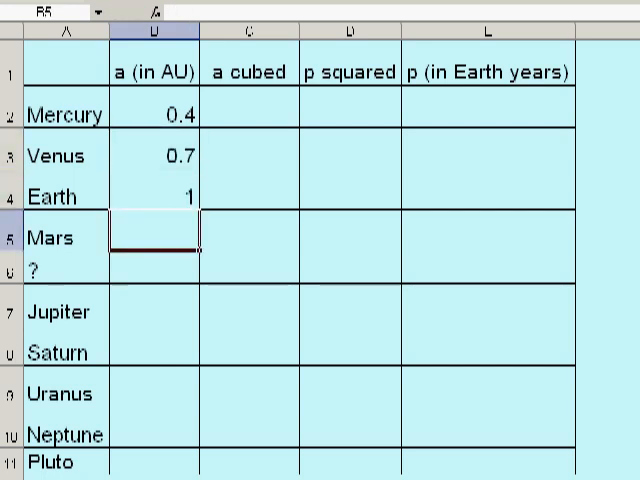
{"action": "type", "text": "1.52"}
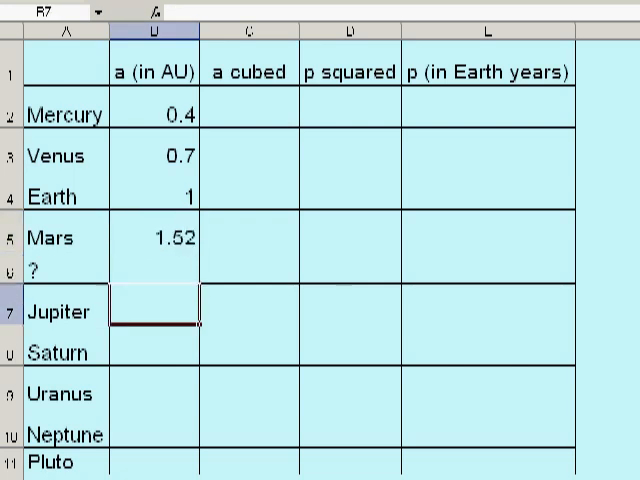
{"action": "type", "text": "5.2"}
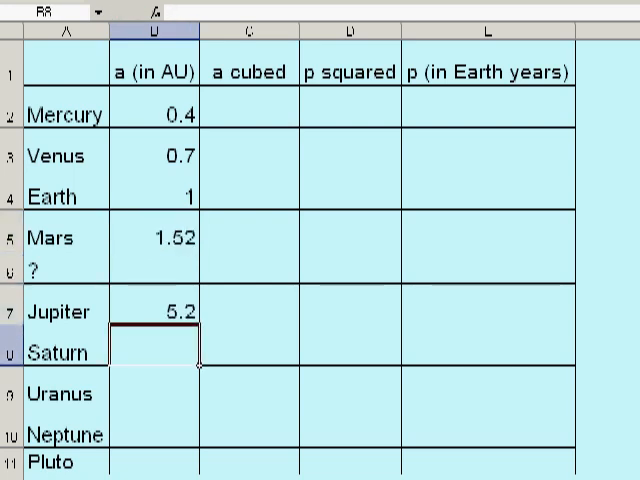
{"action": "type", "text": "9.5"}
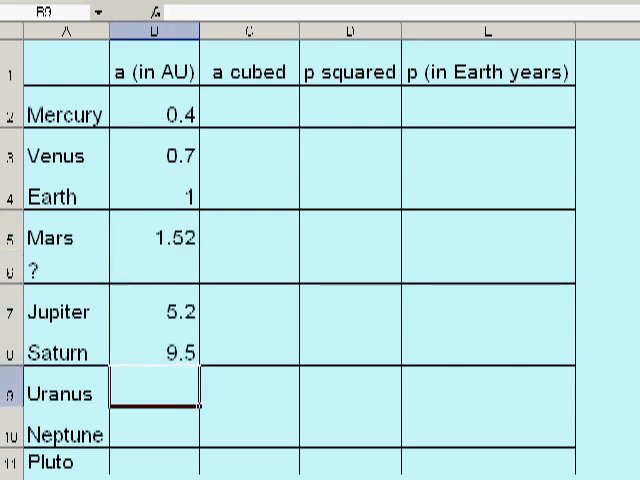
{"action": "type", "text": "19"}
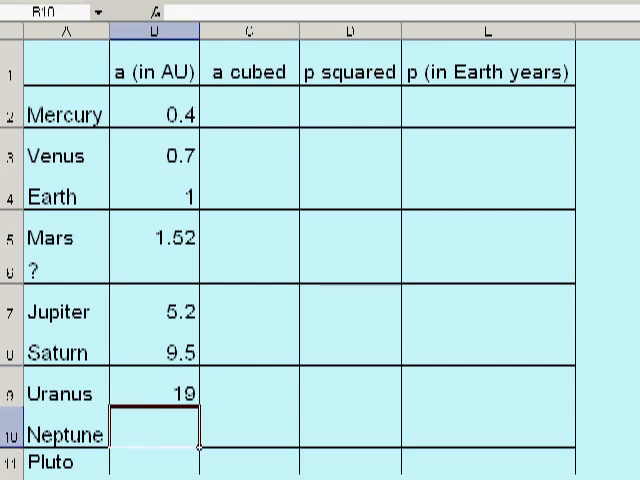
{"action": "type", "text": "40"}
{"action": "left_click", "coordinate": [250, 108]}
{"action": "type", "text": "=B2"}
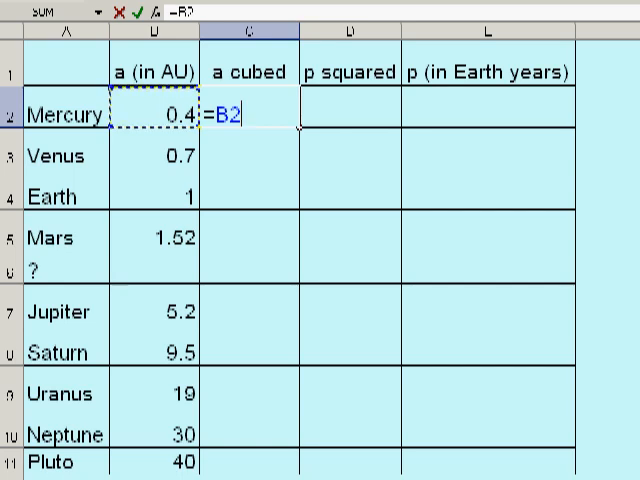
Step: Enter =B2^3 in C2 so Mercury's a cubed shows 0.06
{"action": "type", "text": "^"}
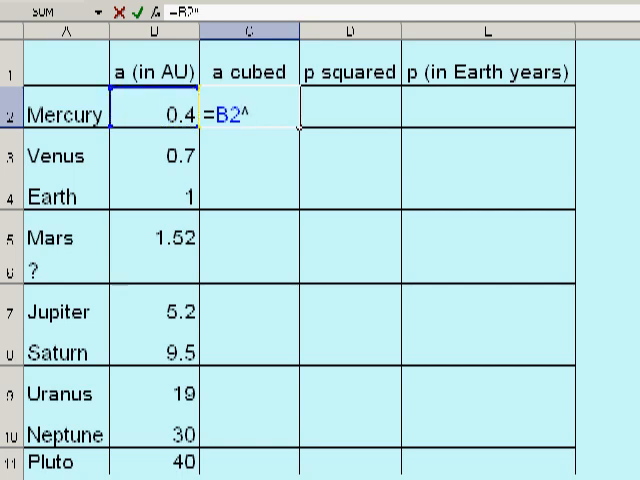
{"action": "type", "text": "3"}
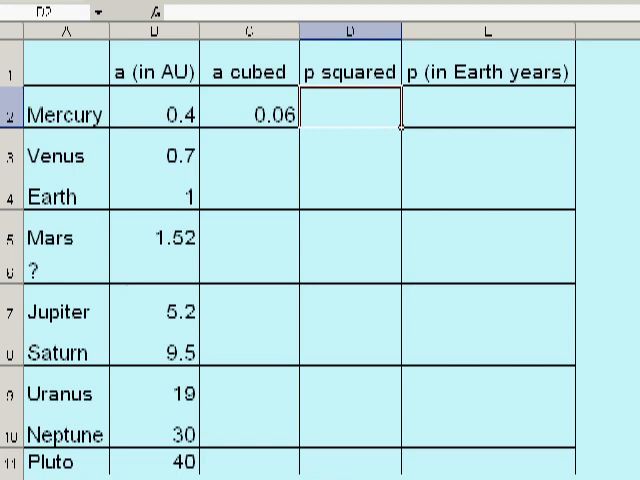
Step: Set D2 to =C2 and E2 to =D2^(1/2) for Mercury's period
{"action": "type", "text": "="}
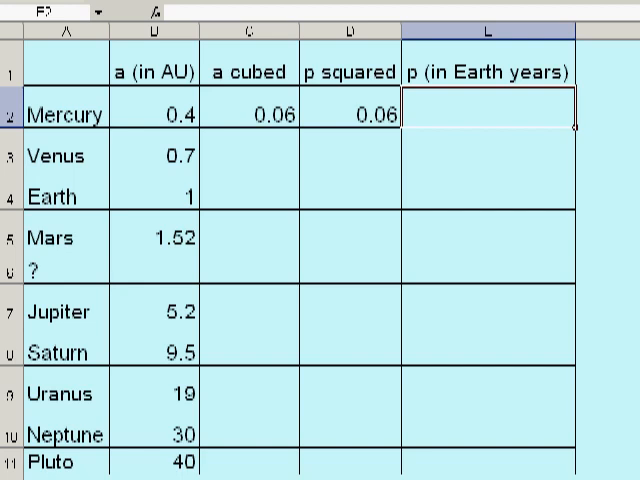
{"action": "type", "text": "=D2"}
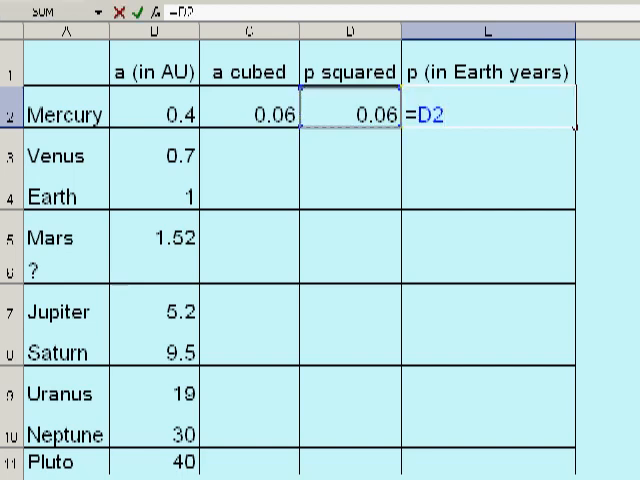
{"action": "type", "text": "^"}
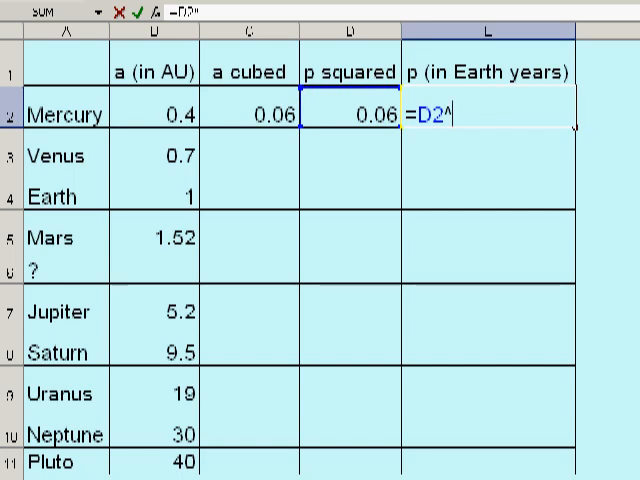
{"action": "type", "text": "("}
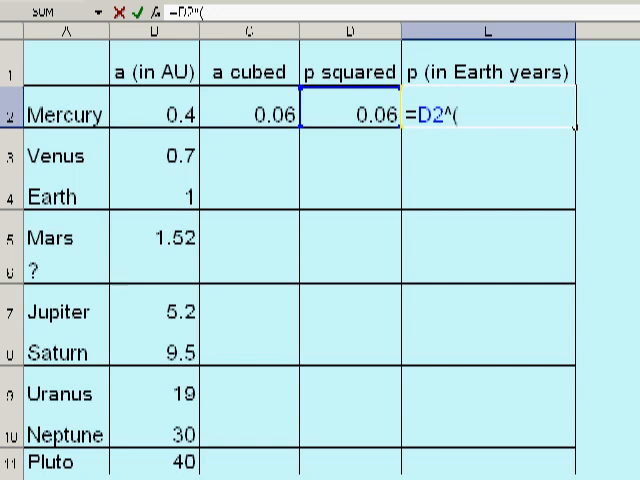
{"action": "type", "text": "1/2"}
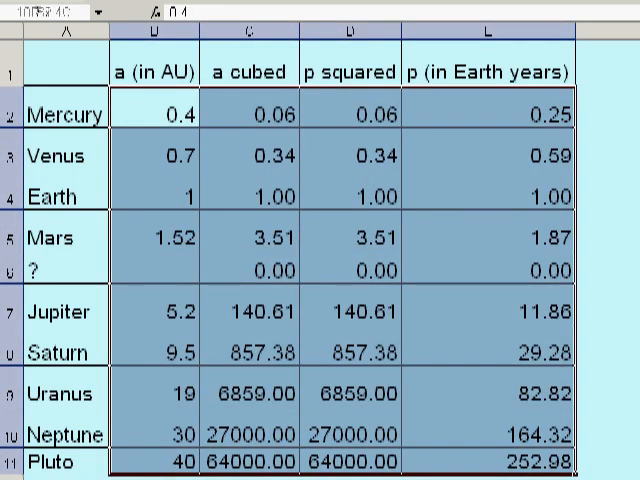
Step: Delete the table's numbers and enter Jupiter's period as 11.86 in E7
{"action": "key", "text": "Delete"}
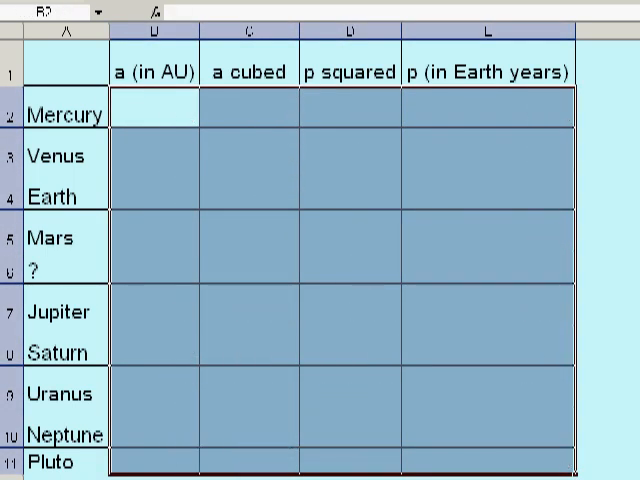
{"action": "left_click", "coordinate": [620, 35]}
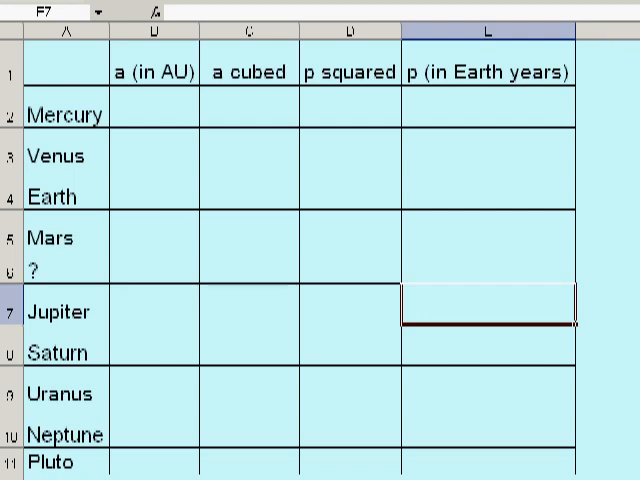
{"action": "type", "text": "11.86"}
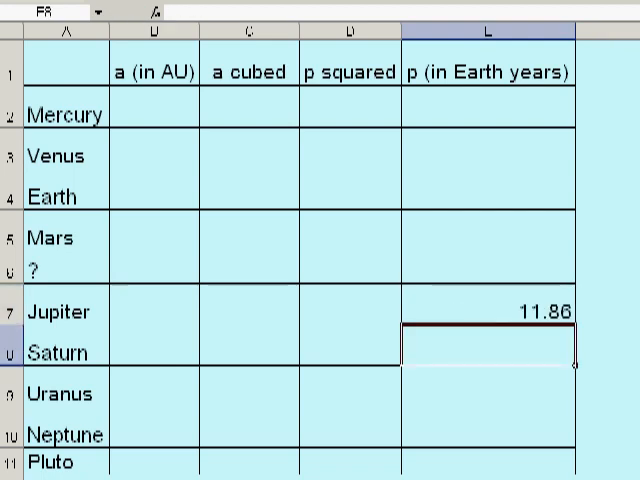
{"action": "left_click", "coordinate": [485, 311]}
{"action": "type", "text": "="}
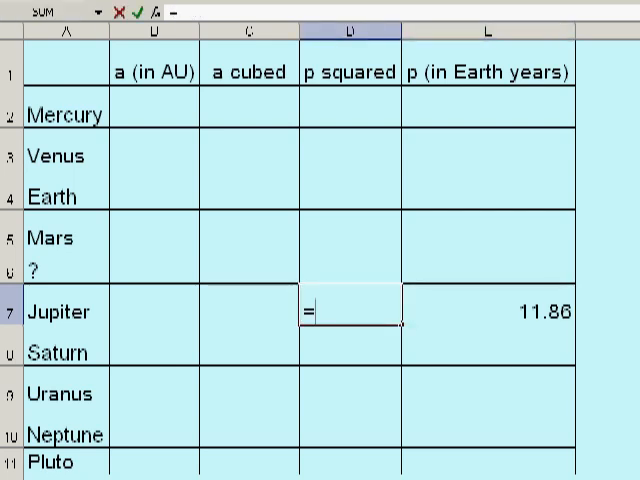
Step: Enter =E7^2 in D7 and =D7 in C7, giving 140.66 for Jupiter
{"action": "left_click", "coordinate": [485, 311]}
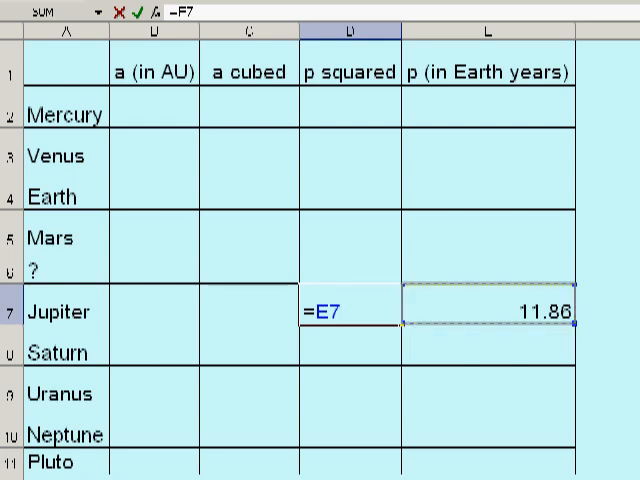
{"action": "type", "text": "^2"}
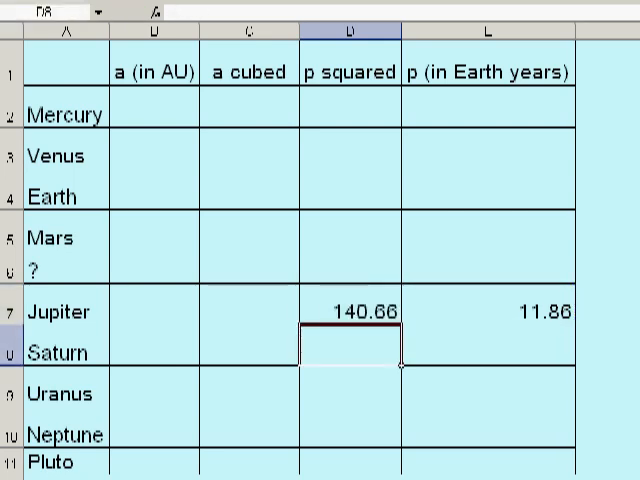
{"action": "left_click", "coordinate": [250, 311]}
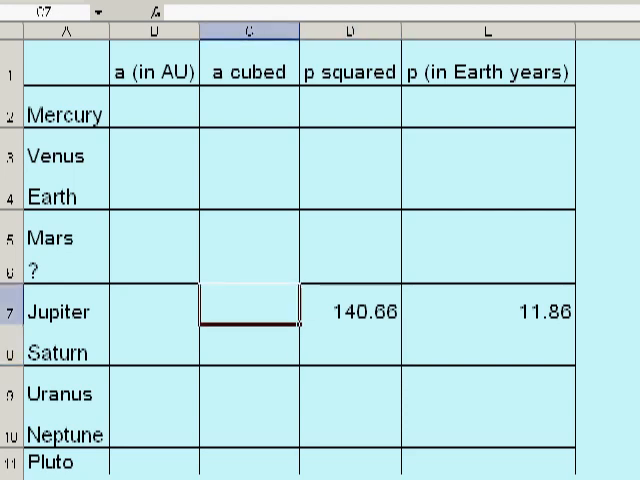
{"action": "type", "text": "=D7"}
{"action": "left_click", "coordinate": [154, 305]}
{"action": "type", "text": "=C7"}
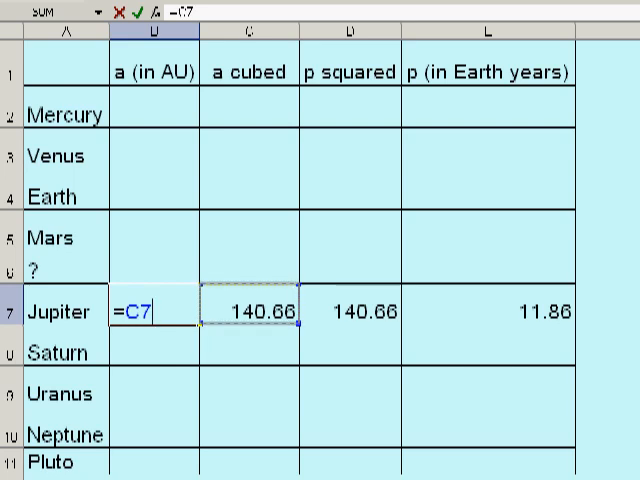
Step: Enter =C7^(1/3) in B7, giving Jupiter's distance of 5.2006 AU
{"action": "type", "text": "^"}
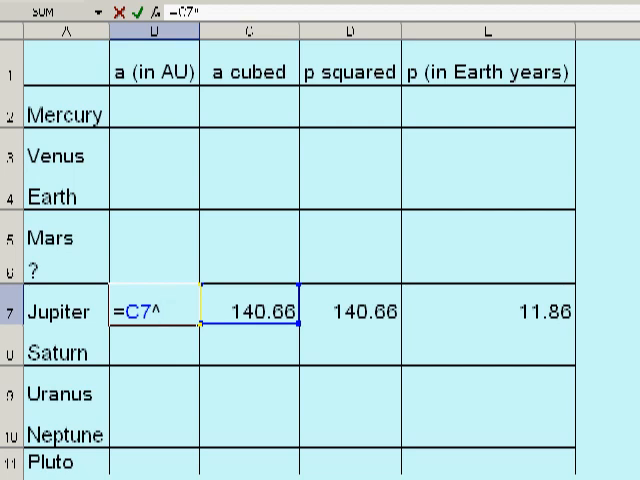
{"action": "type", "text": "("}
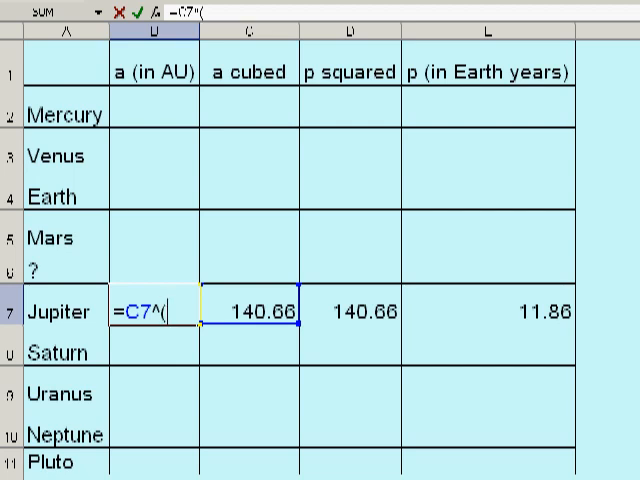
{"action": "type", "text": "1/3"}
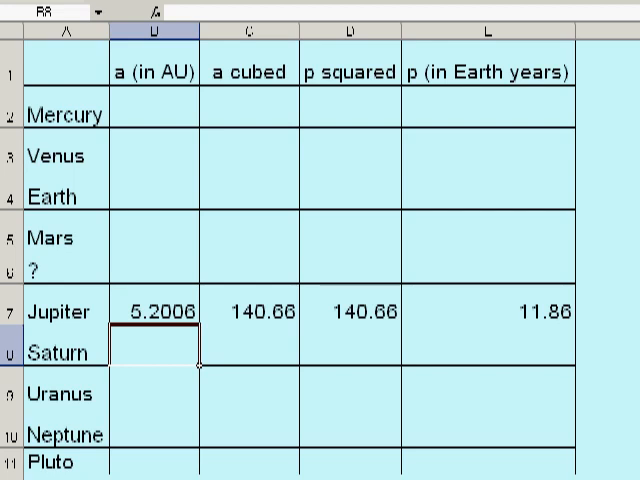
Step: Type =E7/2 into E6 to halve Jupiter's 11.86-year period
{"action": "left_click", "coordinate": [485, 267]}
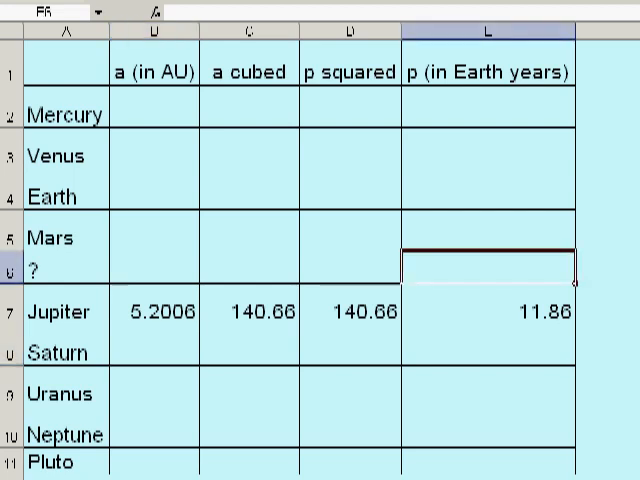
{"action": "type", "text": "=E7"}
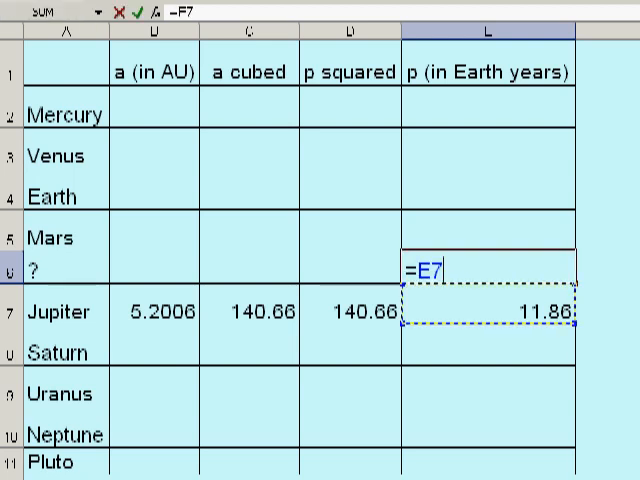
{"action": "type", "text": "/2"}
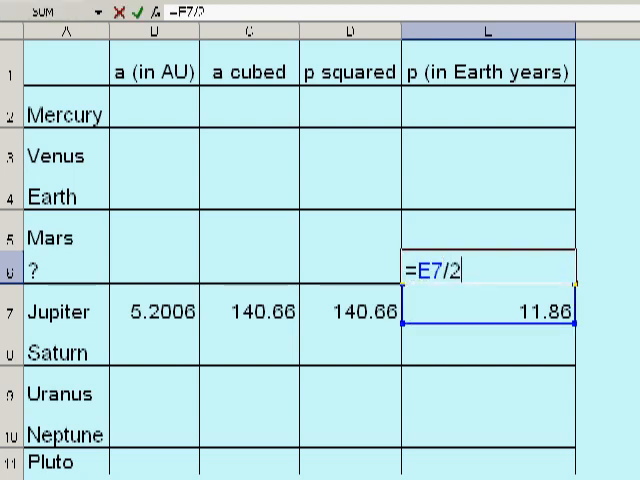